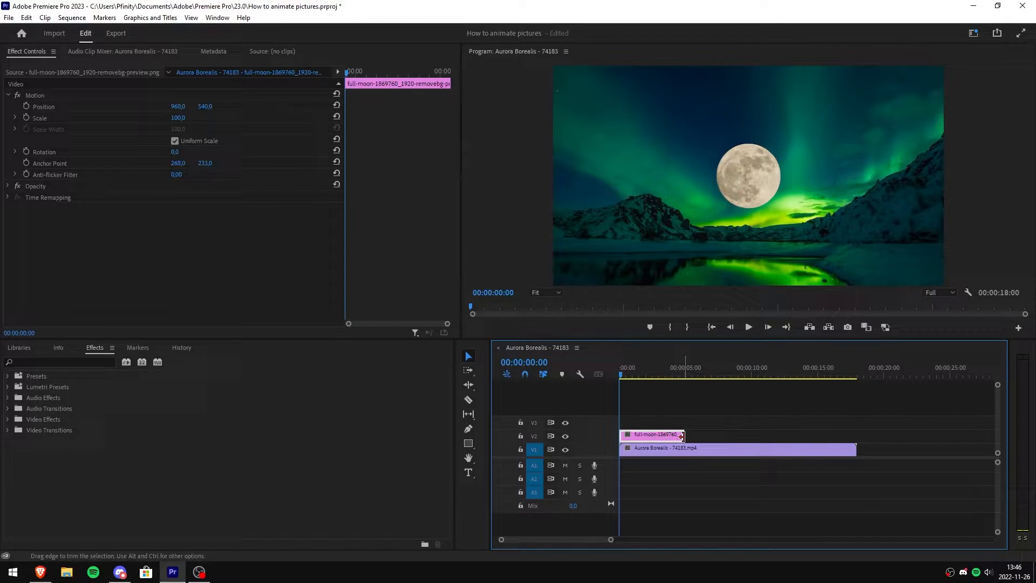
# Extend the moon clip on V2 to about six seconds.
pyautogui.moveTo(683, 435); pyautogui.dragTo(757, 435)
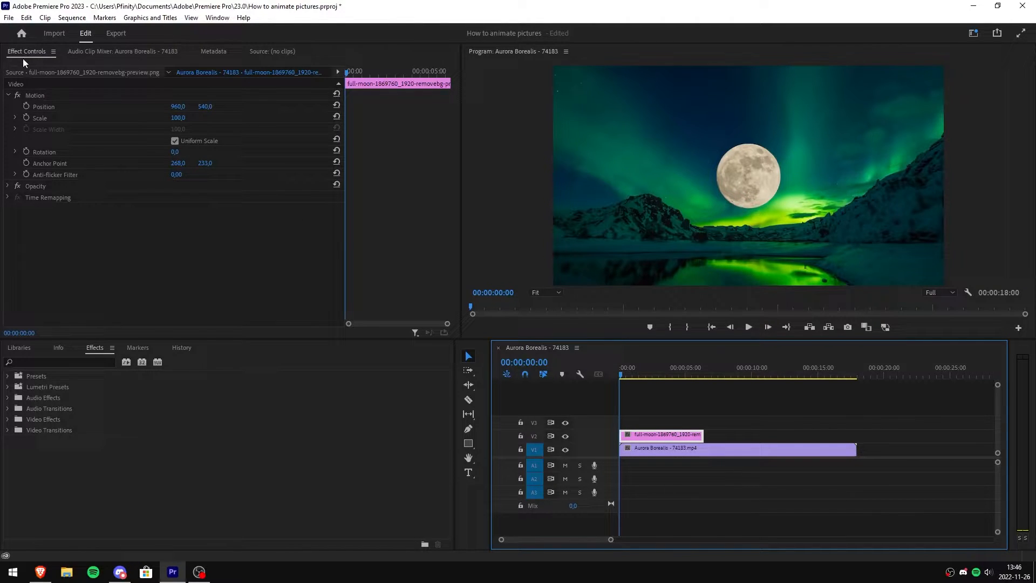
pyautogui.moveTo(32, 95)
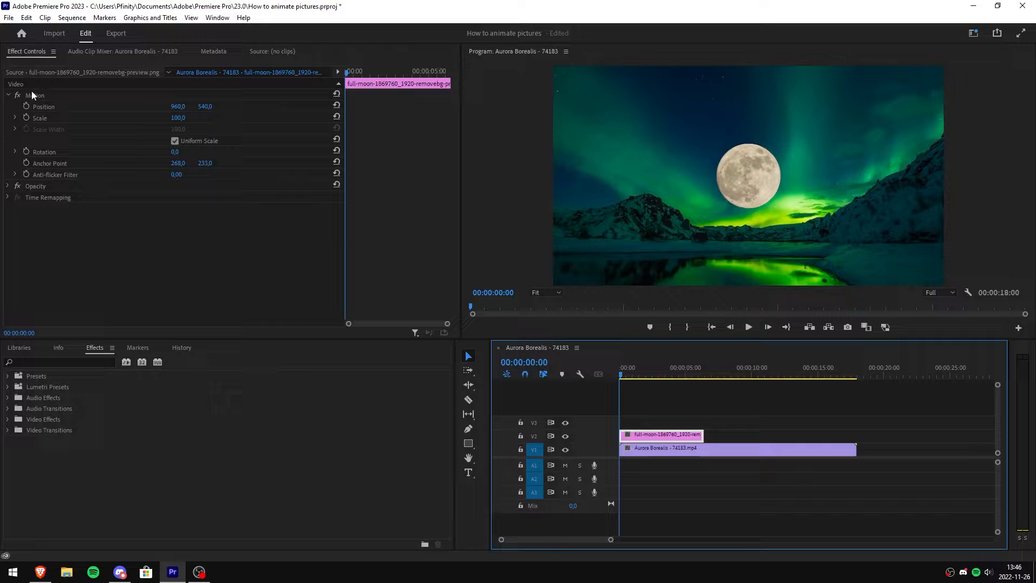
# Scale the moon to about 71.5% and position it in the top-left corner.
pyautogui.click(35, 94)
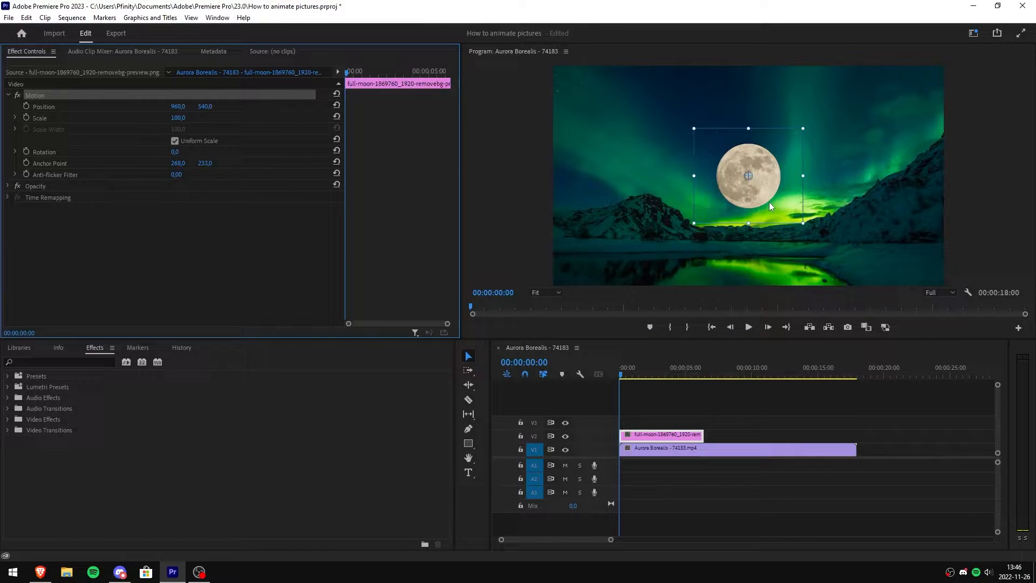
pyautogui.moveTo(749, 175); pyautogui.dragTo(584, 101)
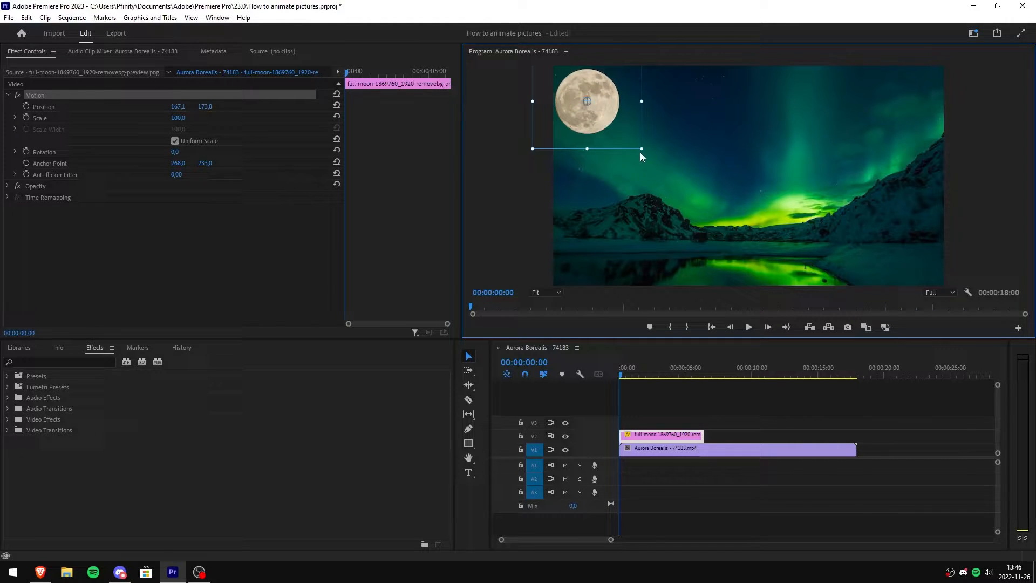
pyautogui.moveTo(641, 149); pyautogui.dragTo(654, 158)
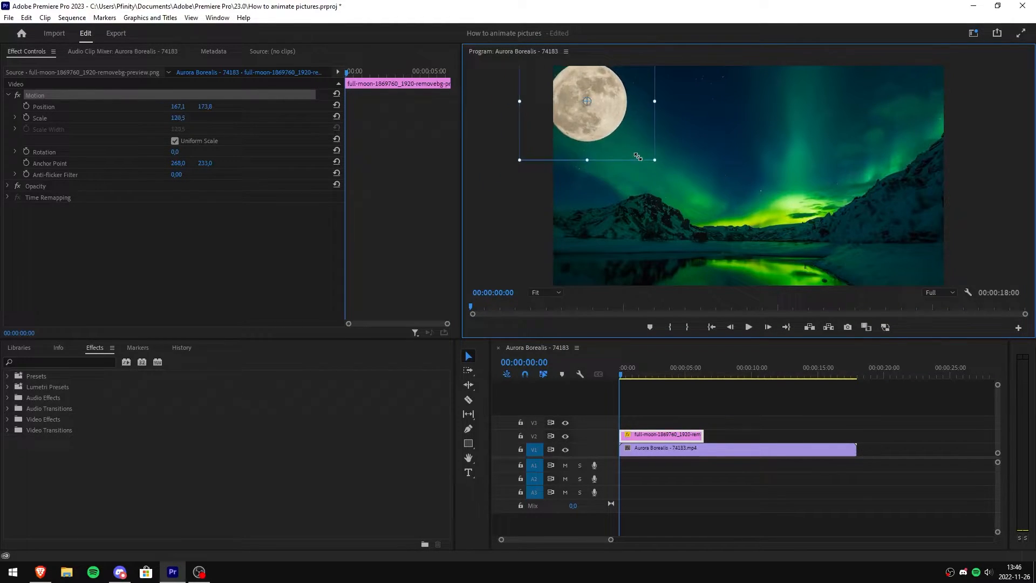
pyautogui.moveTo(638, 157); pyautogui.dragTo(621, 139)
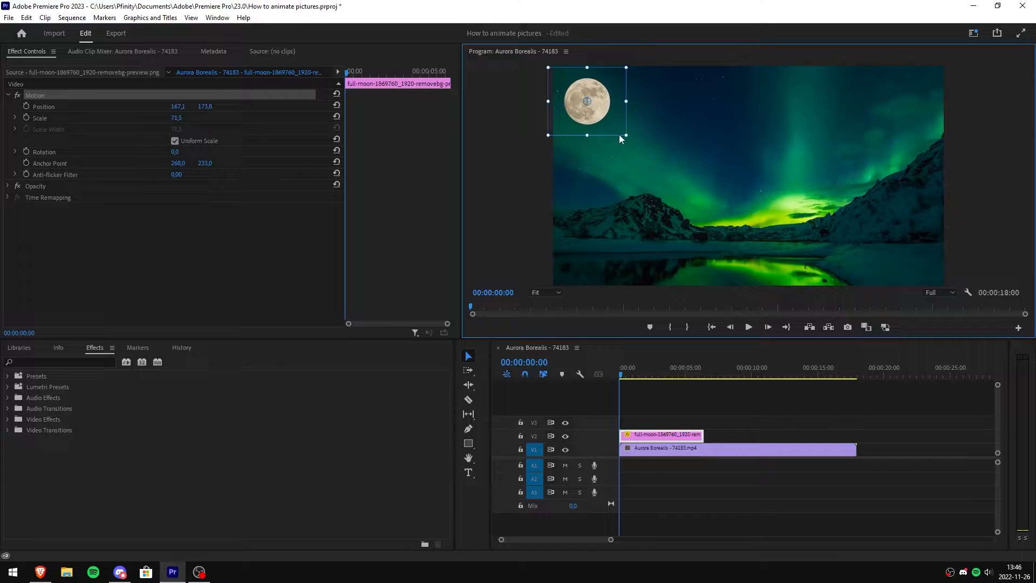
pyautogui.moveTo(586, 101); pyautogui.dragTo(578, 96)
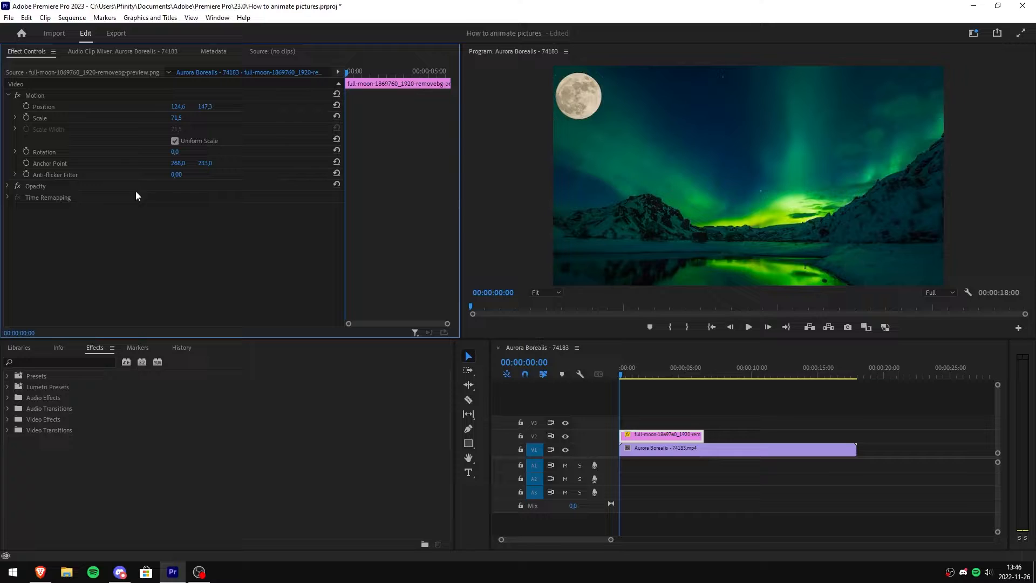
# Keyframe the moon's position at 0:00, then drag it to the upper right later.
pyautogui.click(27, 106)
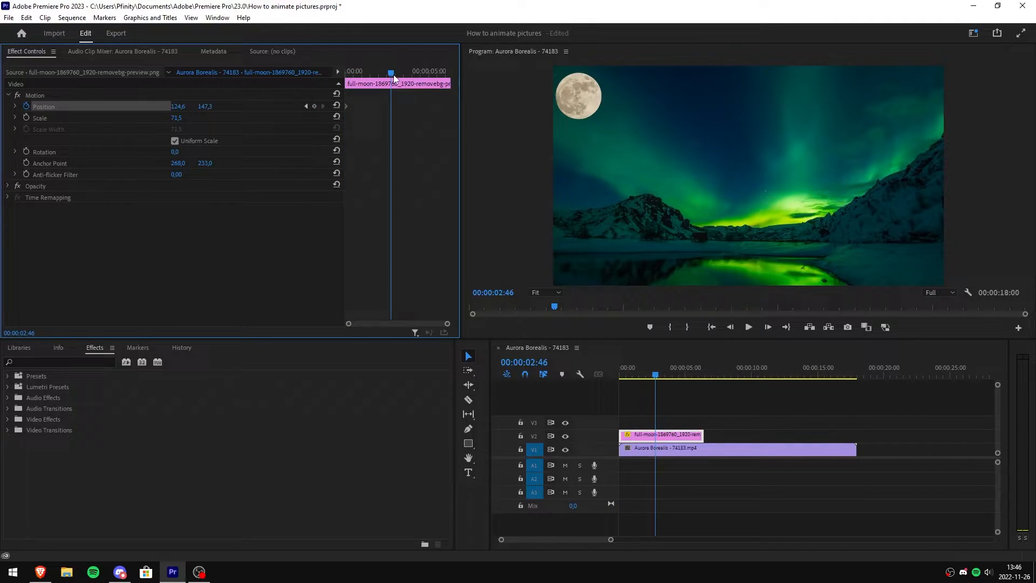
pyautogui.moveTo(39, 97)
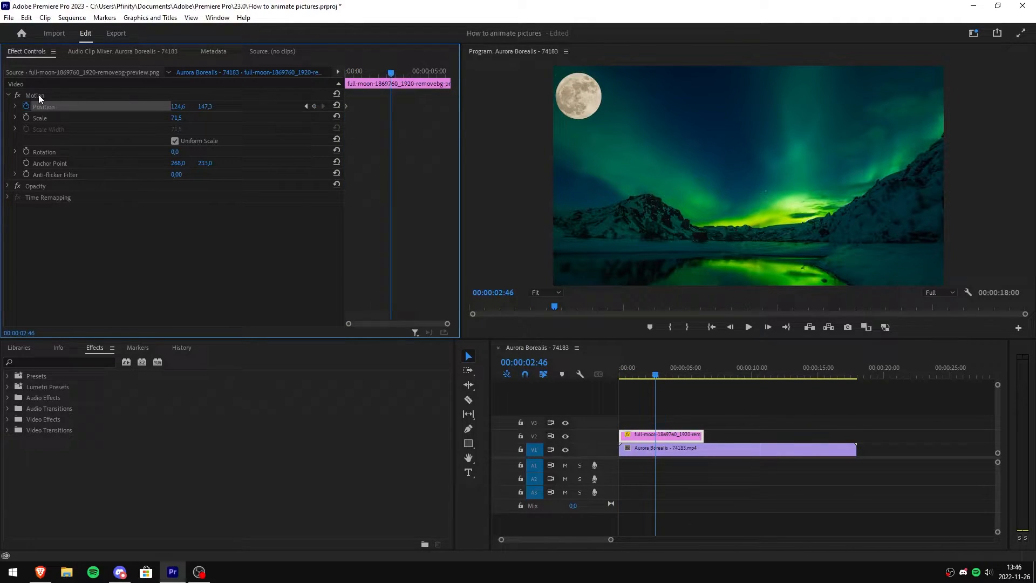
pyautogui.click(35, 94)
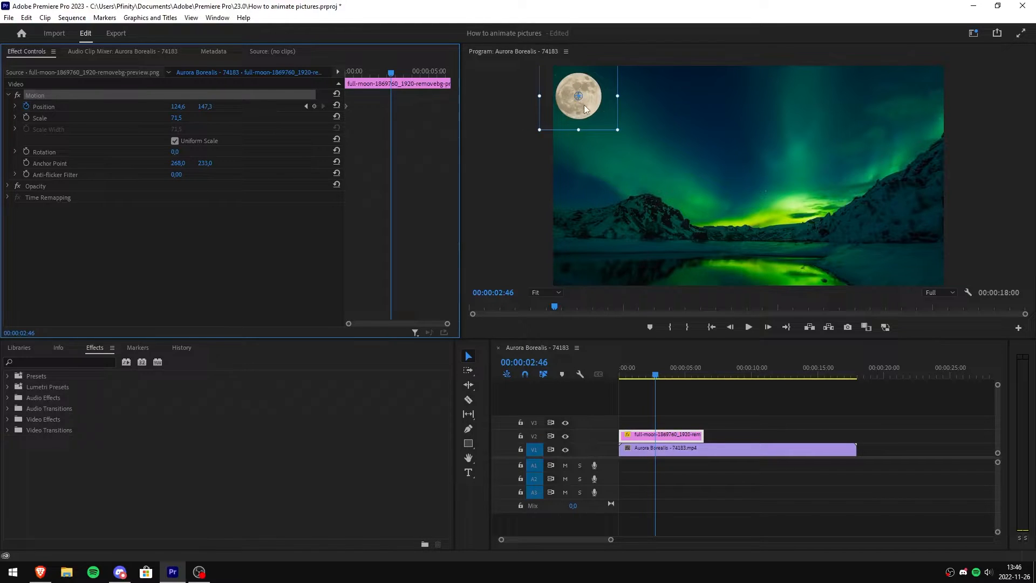
pyautogui.moveTo(578, 97); pyautogui.dragTo(711, 103)
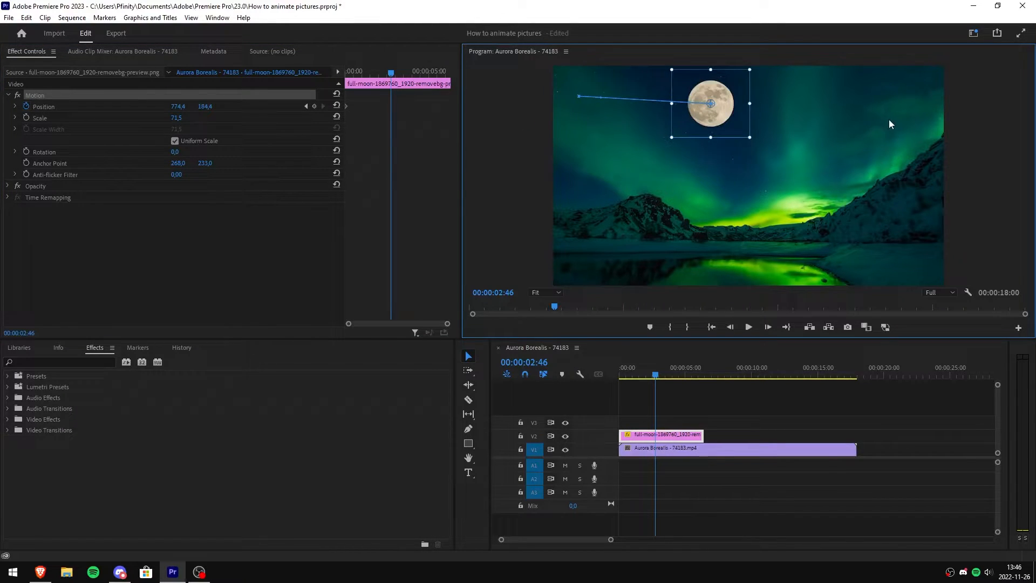
pyautogui.moveTo(710, 104); pyautogui.dragTo(895, 109)
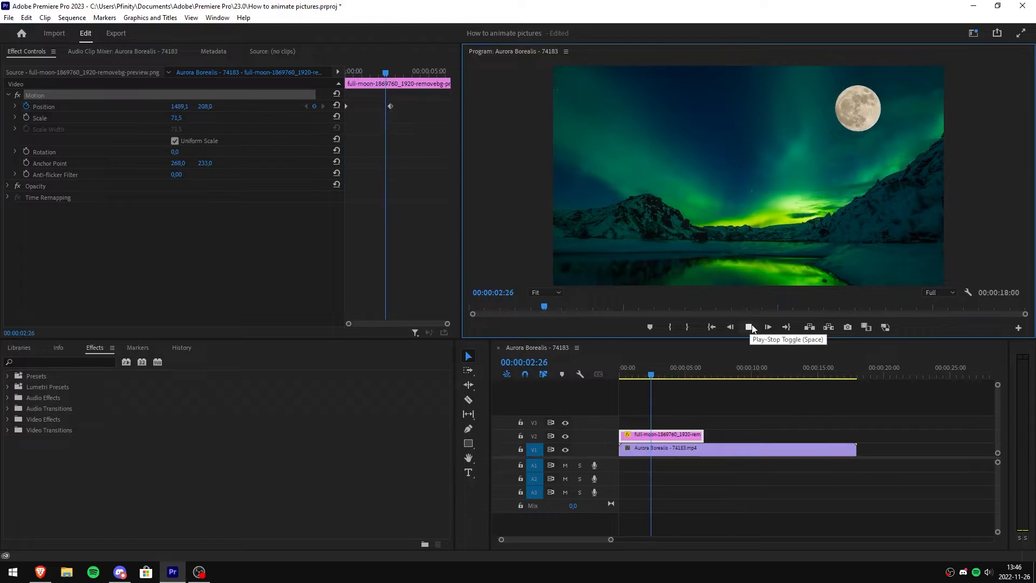
# Stop playback and move the moon down and left above the mountains at 3:20.
pyautogui.click(750, 327)
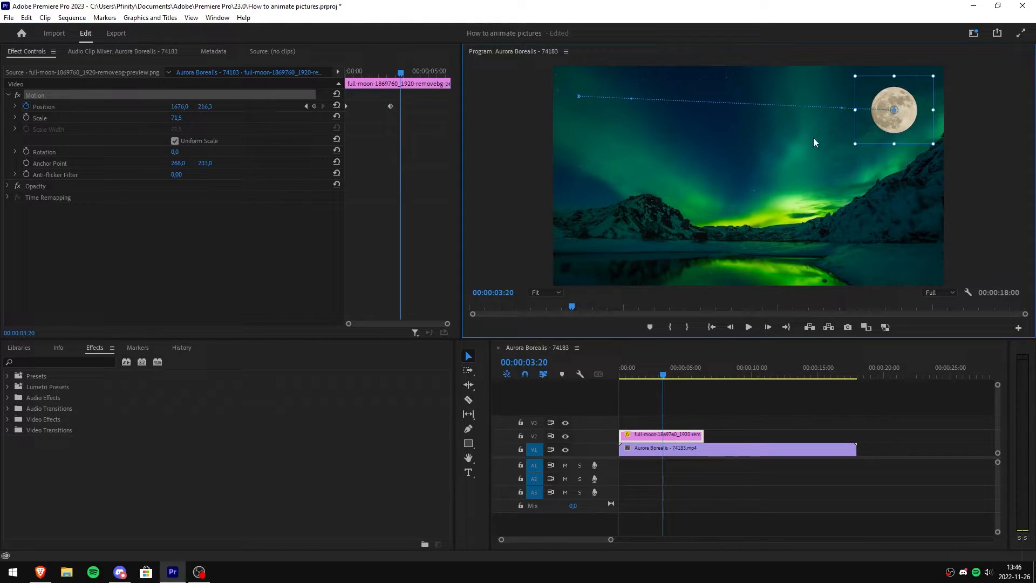
pyautogui.moveTo(895, 110); pyautogui.dragTo(863, 191)
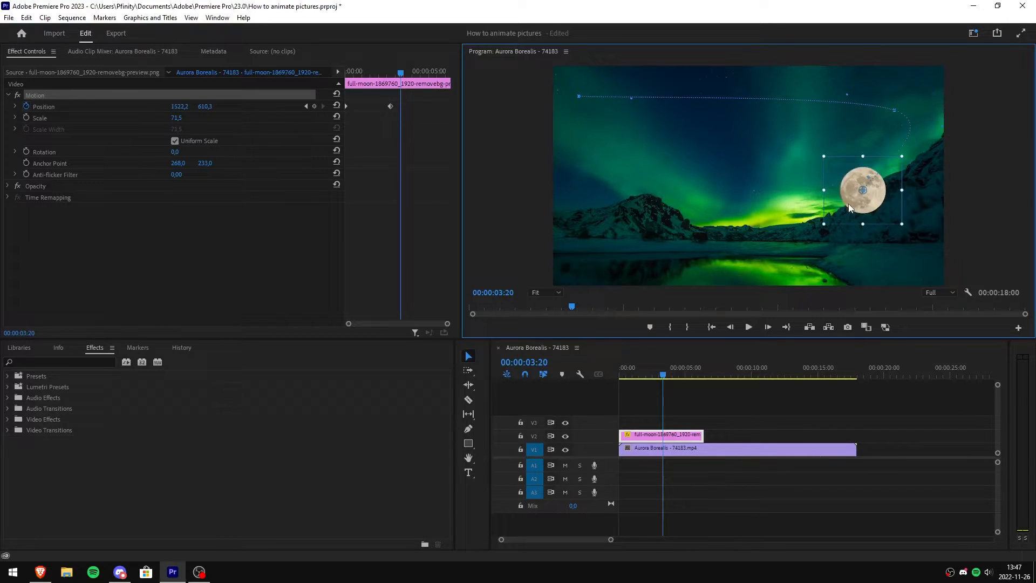
pyautogui.moveTo(862, 190); pyautogui.dragTo(583, 182)
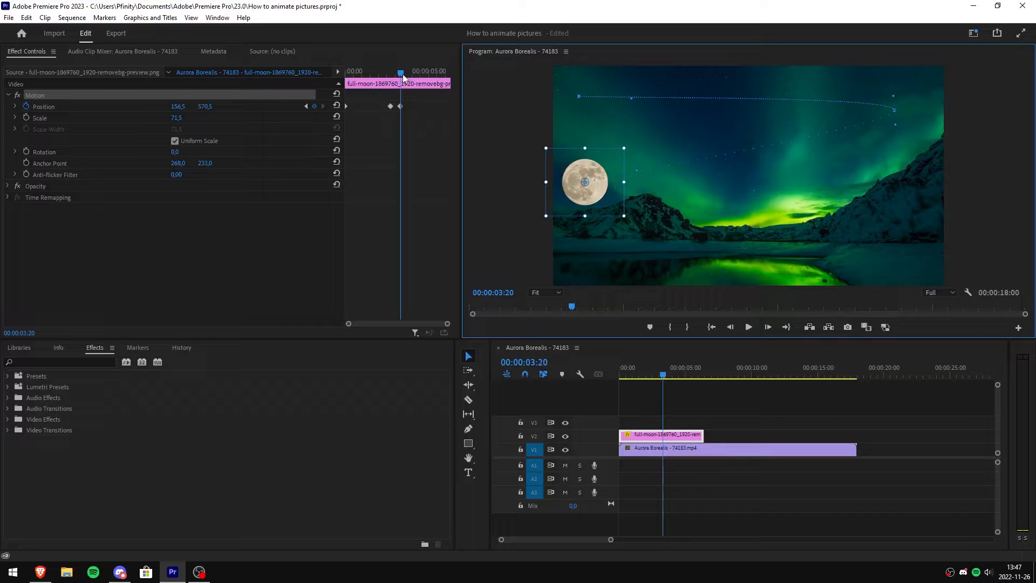
pyautogui.click(748, 327)
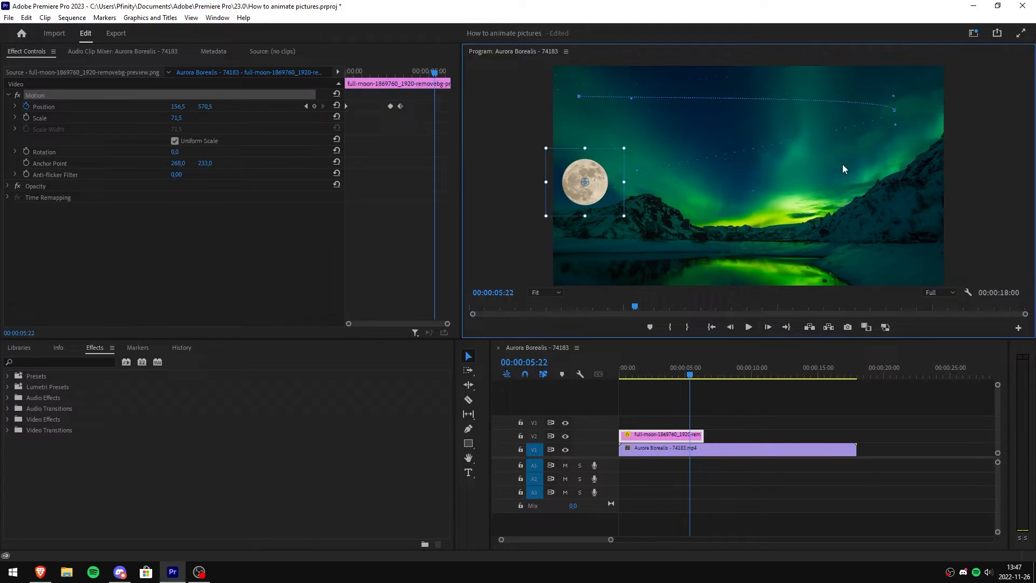
pyautogui.moveTo(845, 191)
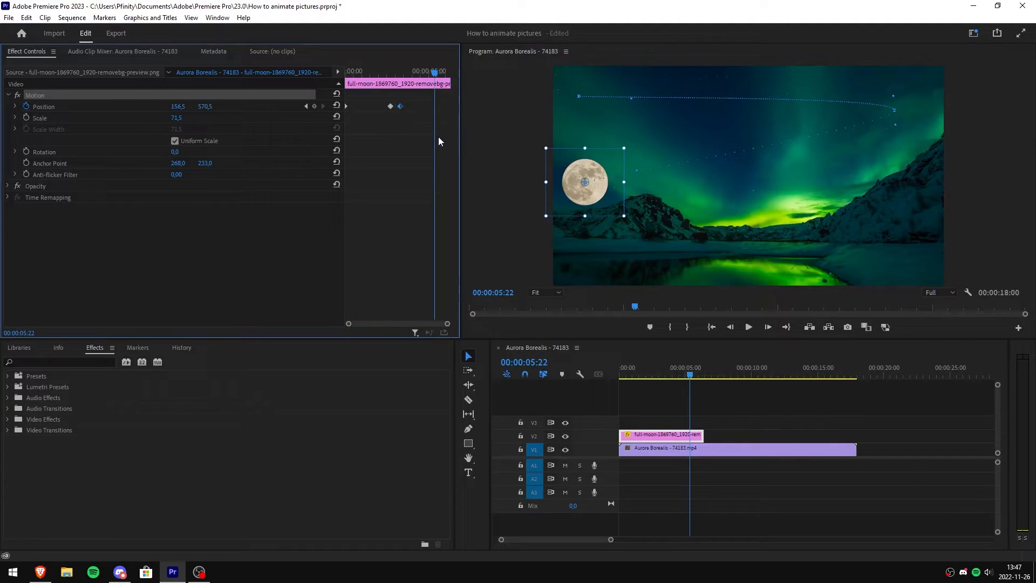
# Delay the second Position keyframe for a pause, then place the moon left at 4:51.
pyautogui.moveTo(584, 182); pyautogui.dragTo(894, 110)
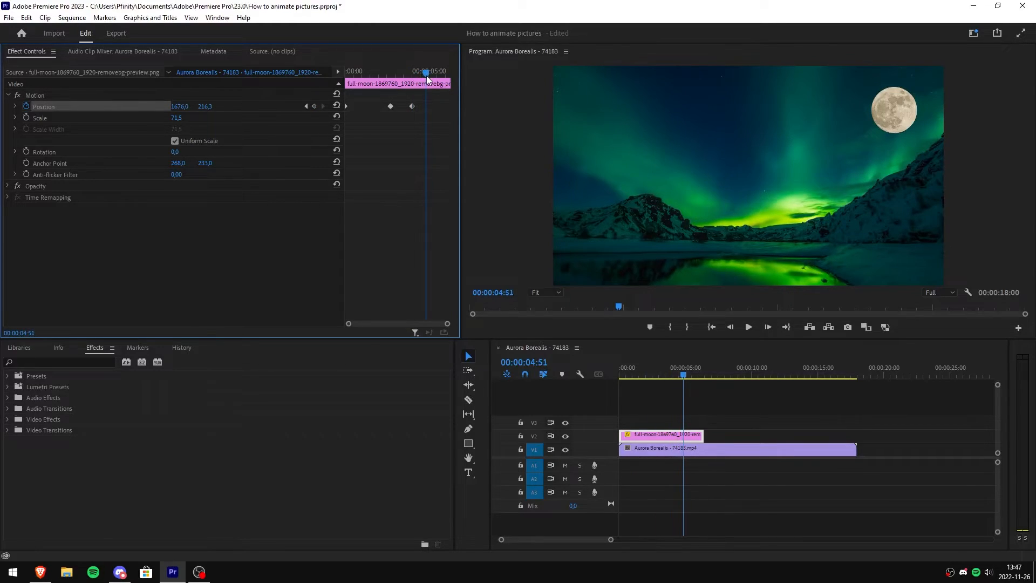
pyautogui.click(35, 95)
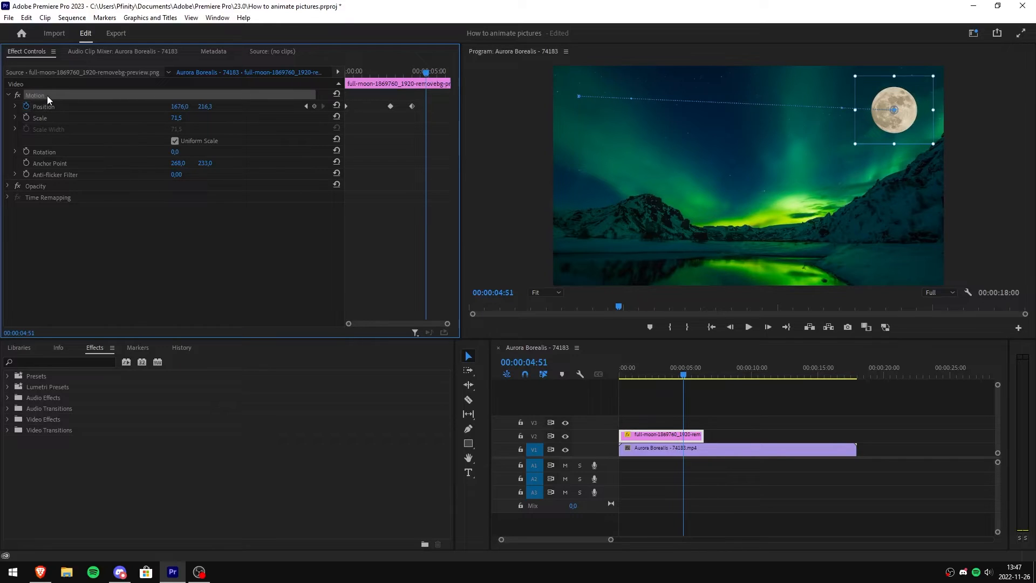
pyautogui.moveTo(895, 110); pyautogui.dragTo(735, 159)
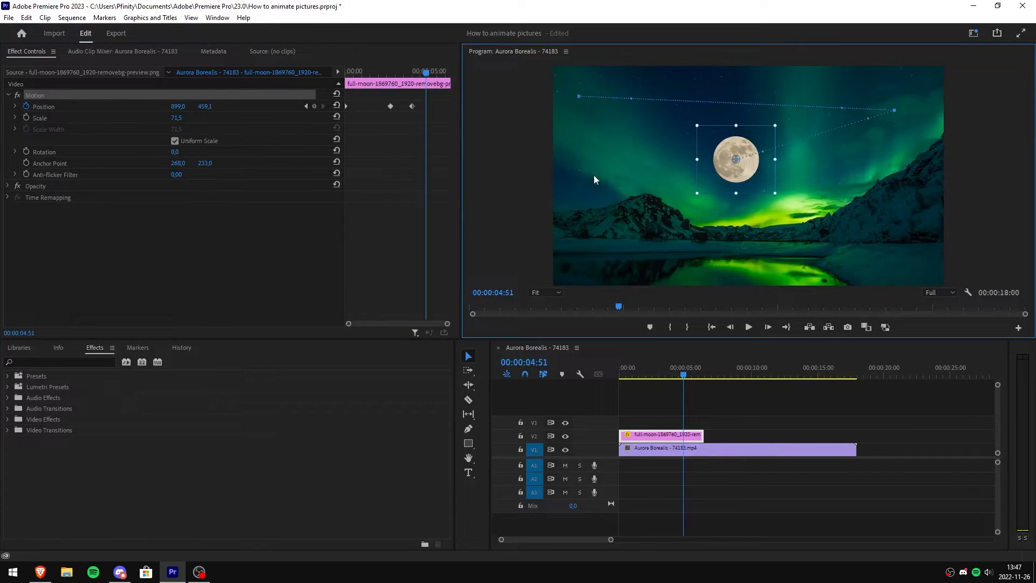
pyautogui.moveTo(734, 159); pyautogui.dragTo(580, 174)
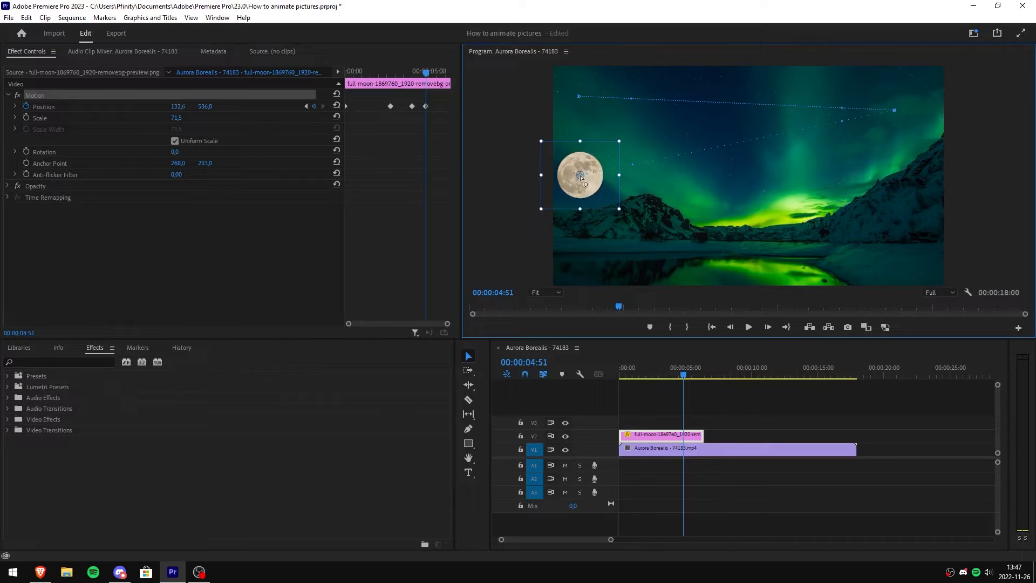
# Preview from the start and drag the upper-right Position keyframe earlier.
pyautogui.click(619, 368)
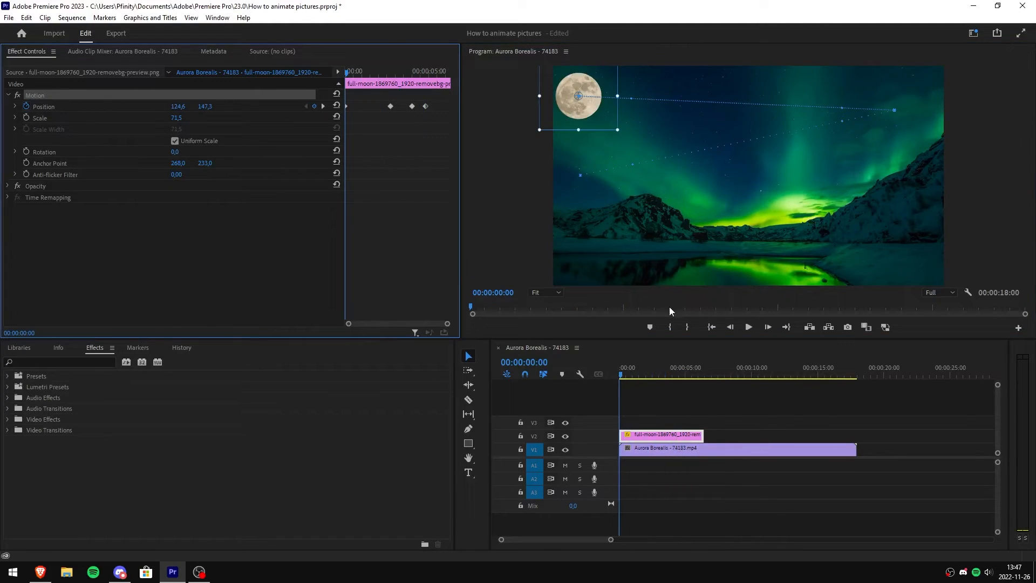
pyautogui.click(748, 327)
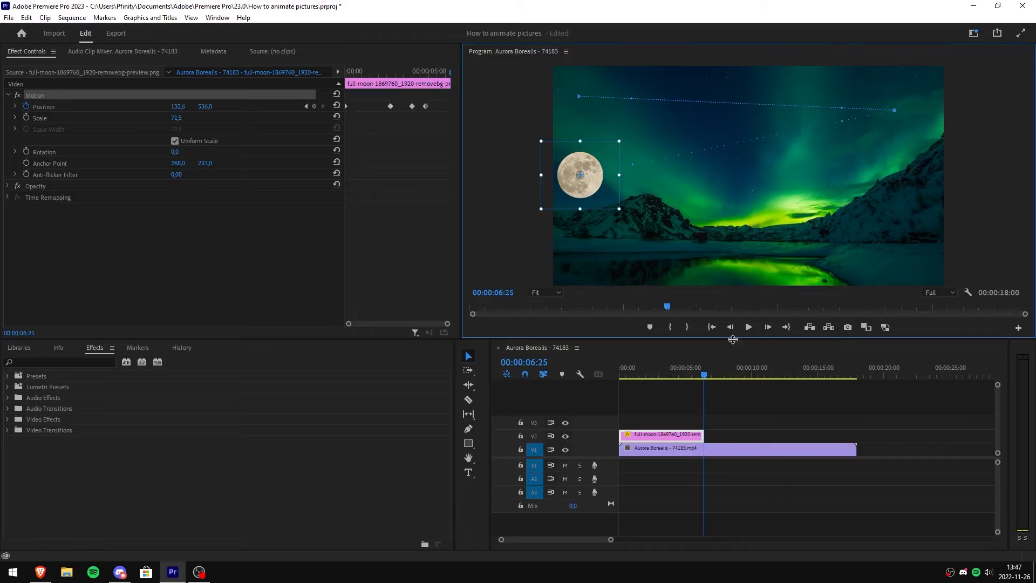
pyautogui.moveTo(618, 306)
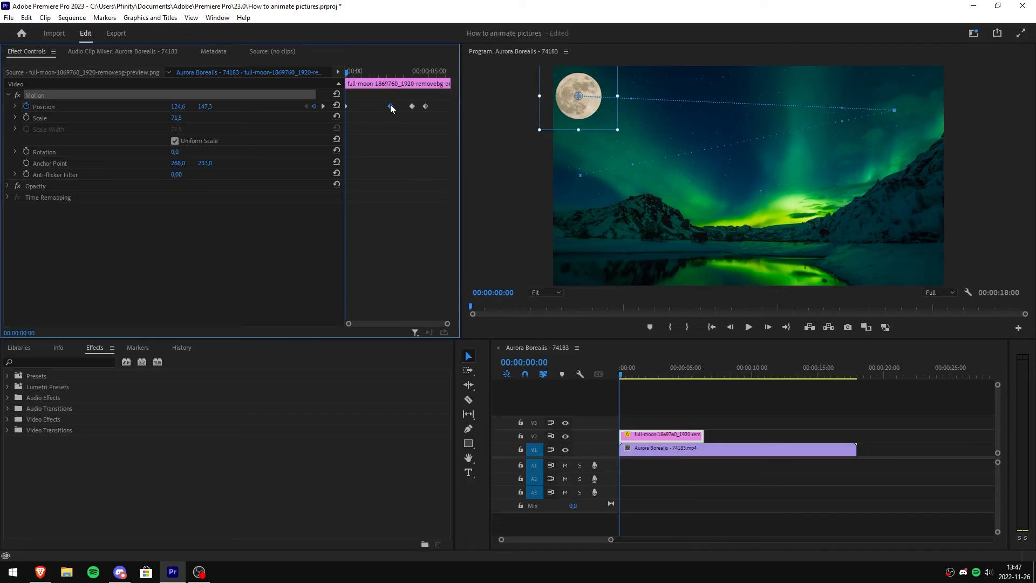
pyautogui.click(390, 106)
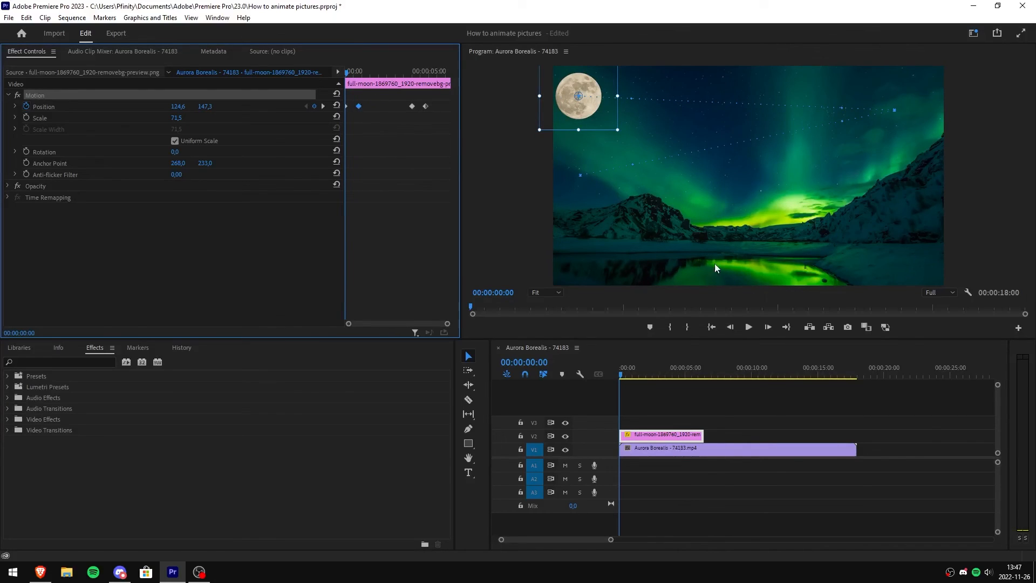